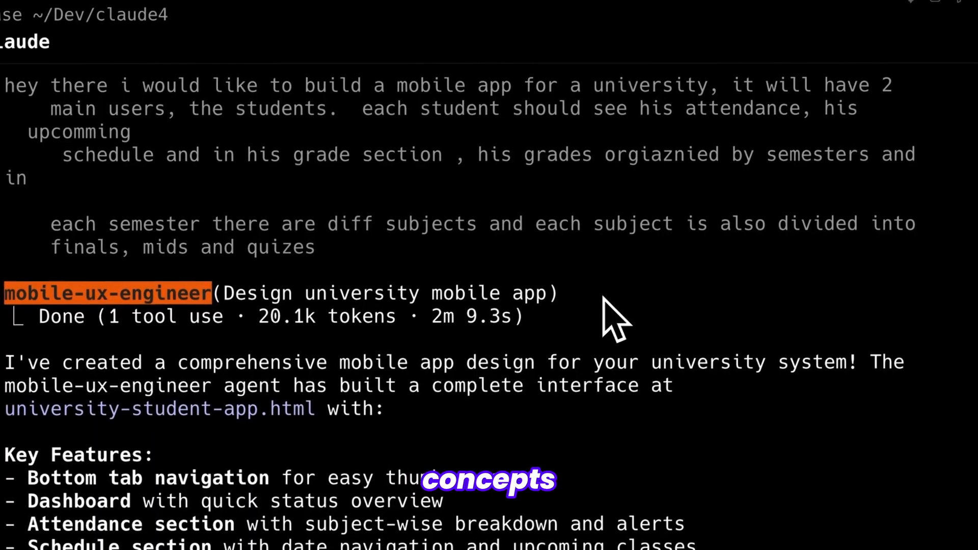
- Scroll the university prototype, then view Grades, Schedule and the full week schedule
scroll(down, 3)
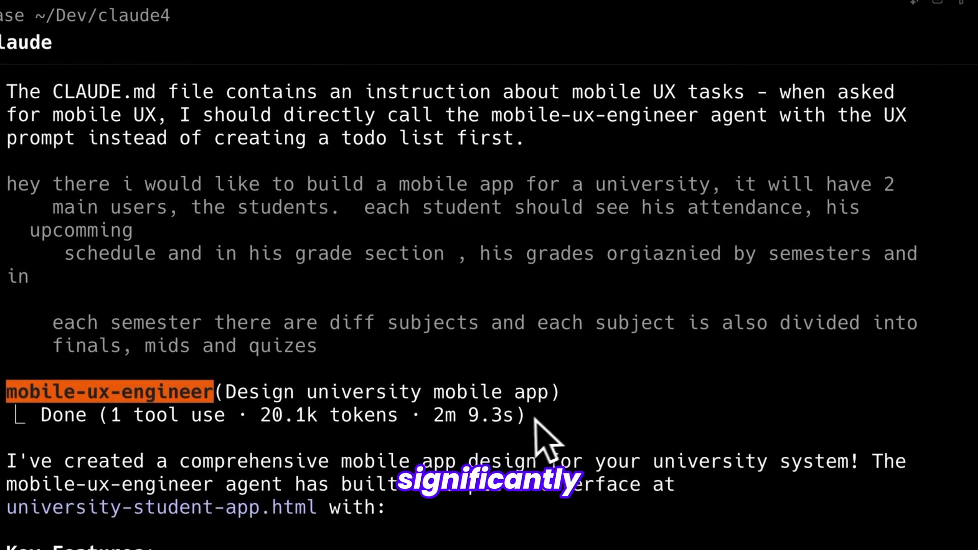
scroll(down, 3)
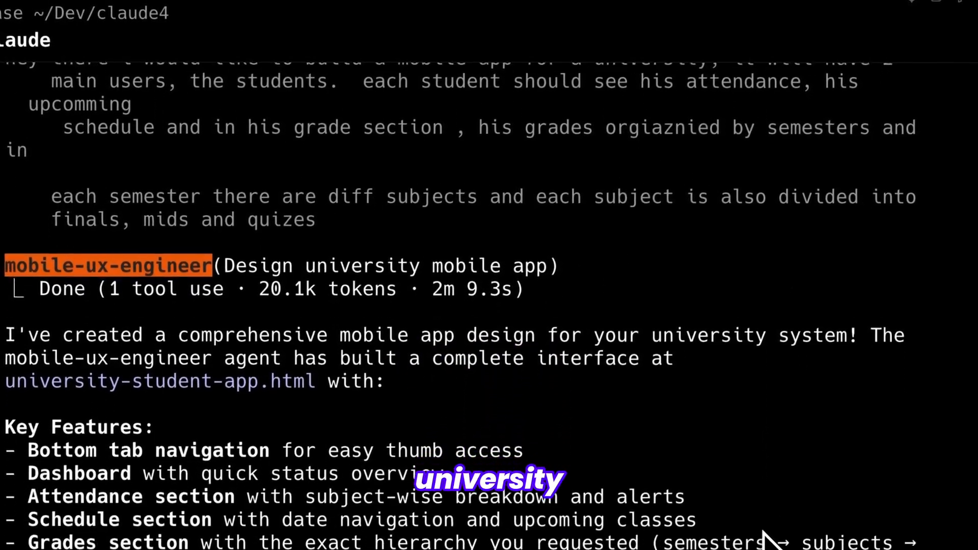
scroll(down, 3)
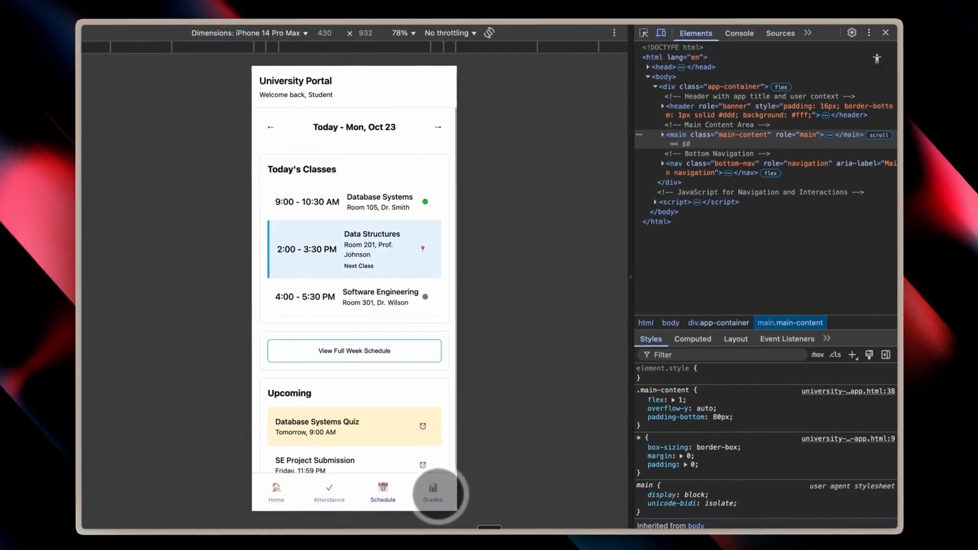
click(432, 492)
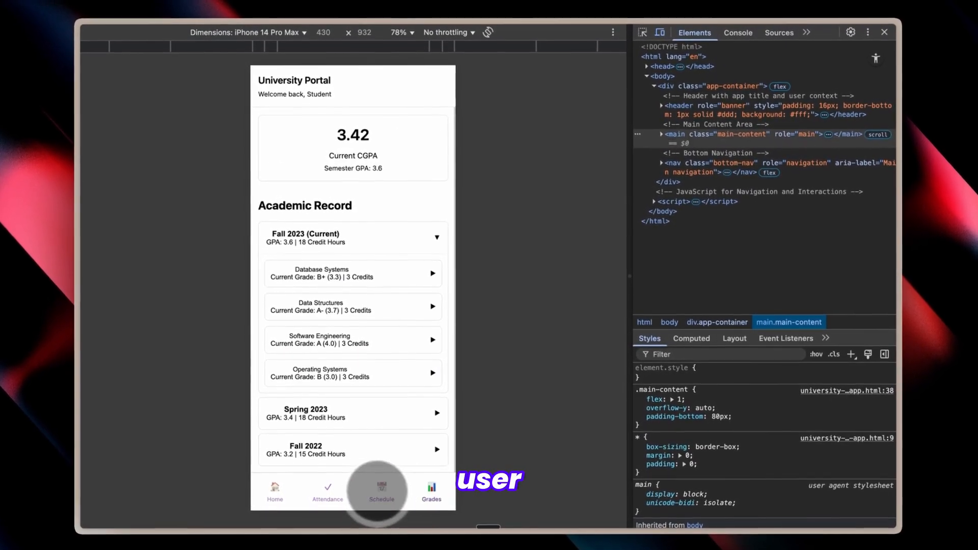
click(275, 492)
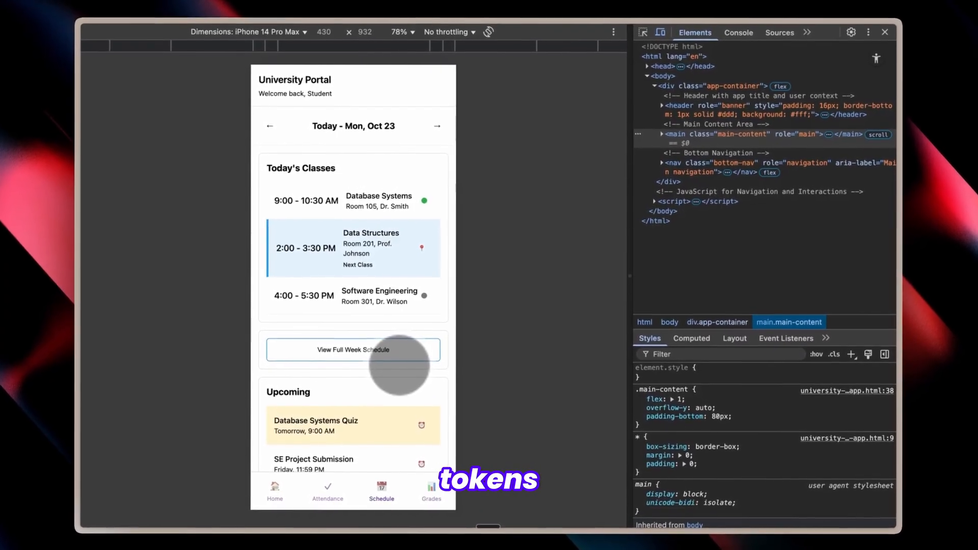
click(274, 492)
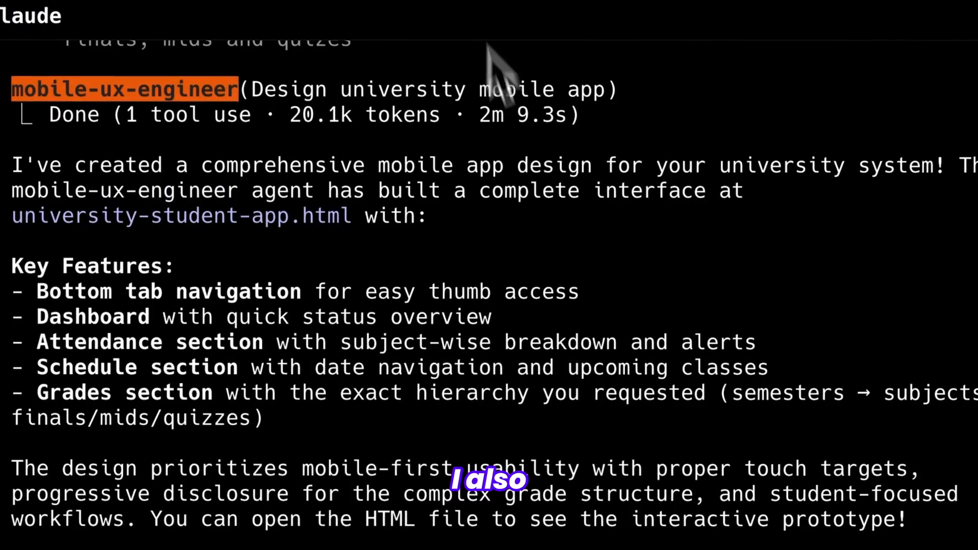
scroll(down, 3)
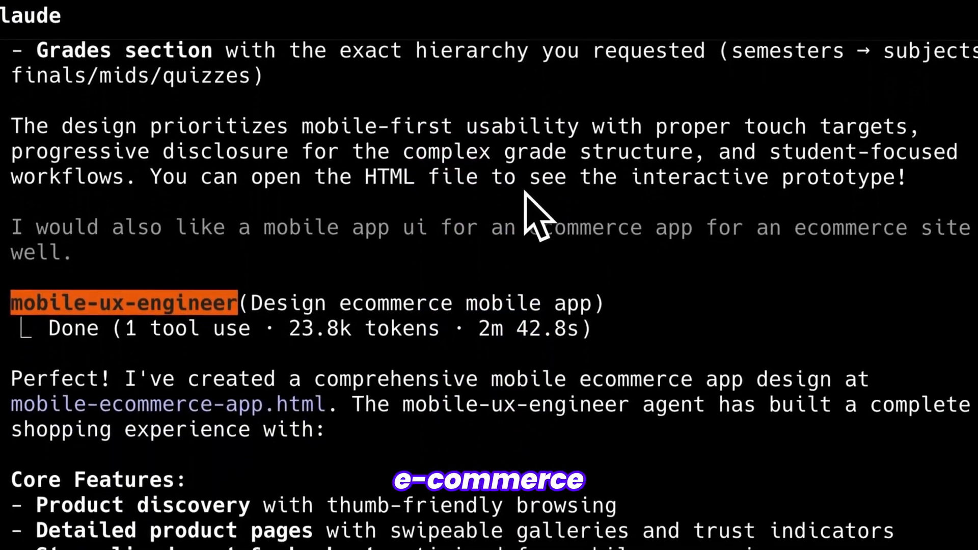
scroll(down, 3)
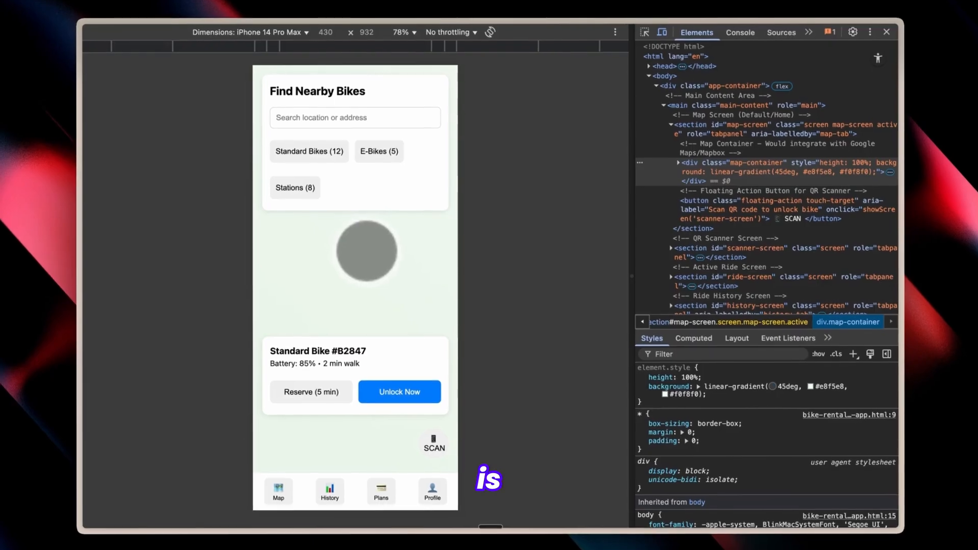
- Browse Ride History and Profile, scroll the profile, then revisit Map, History and another tab
click(329, 491)
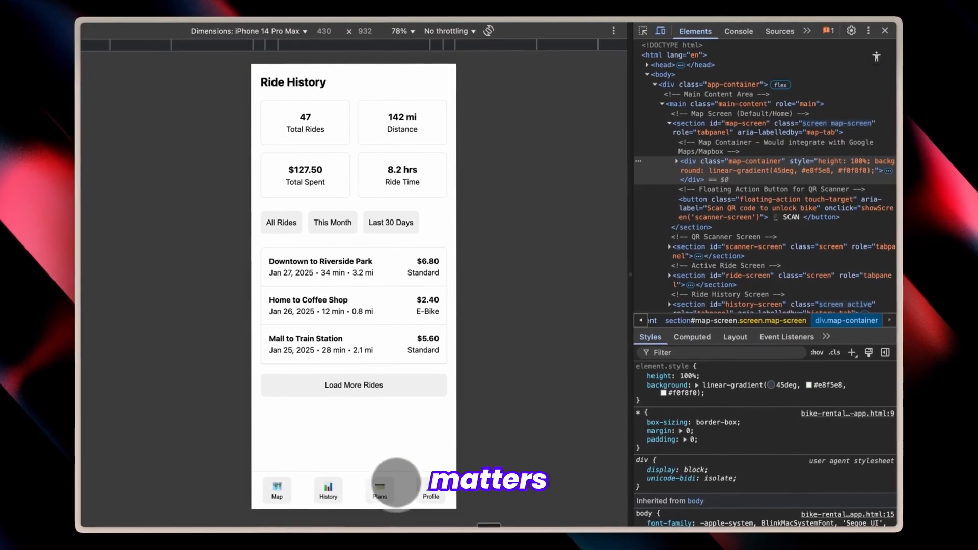
click(430, 489)
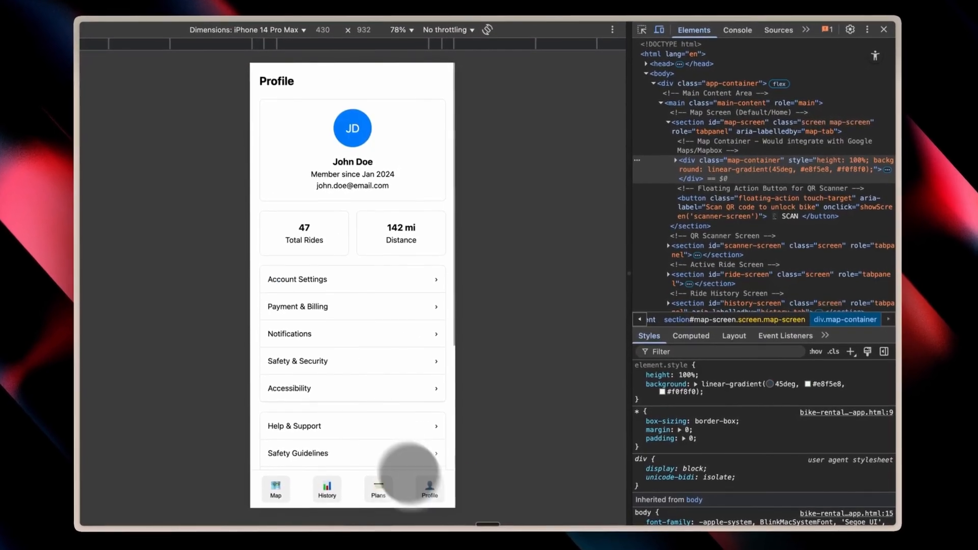
scroll(down, 3)
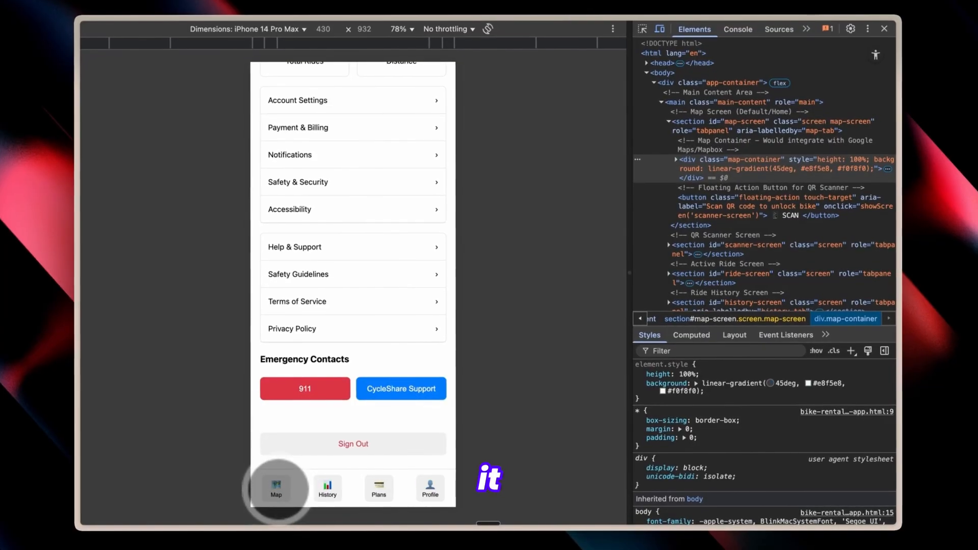
click(277, 487)
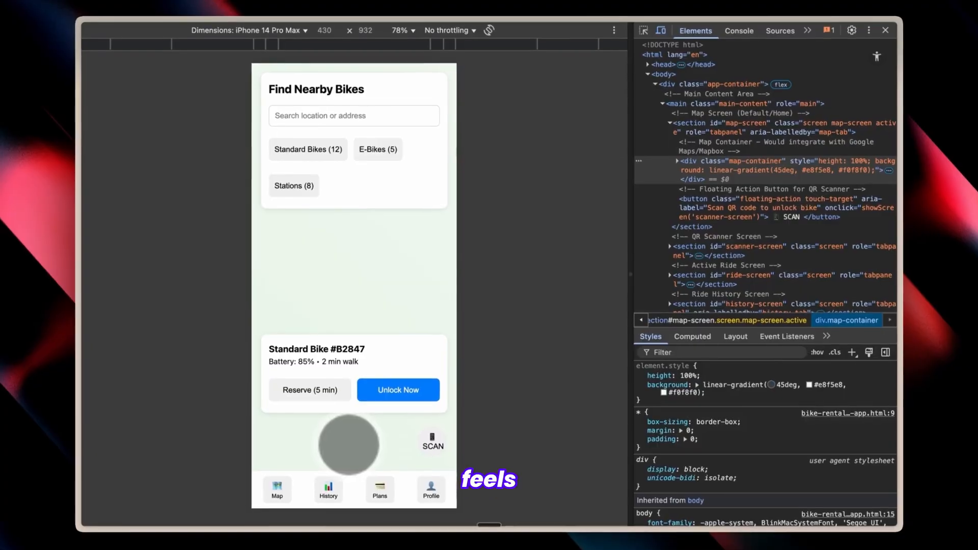
click(328, 489)
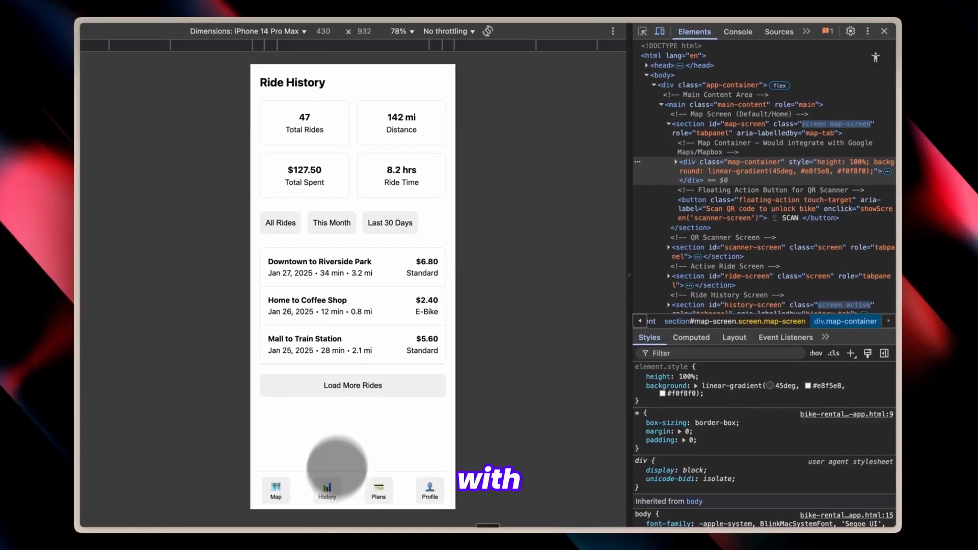
click(378, 492)
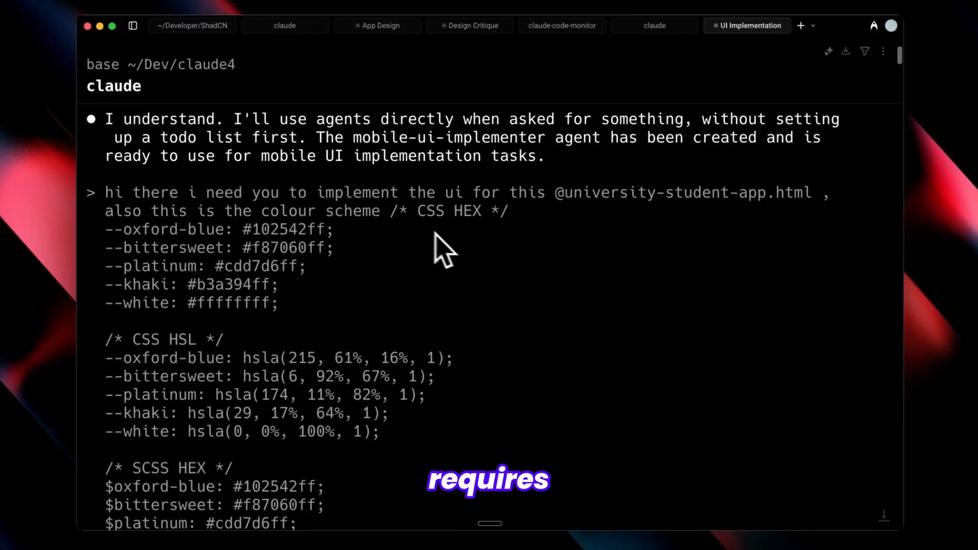
mouse_move(624, 240)
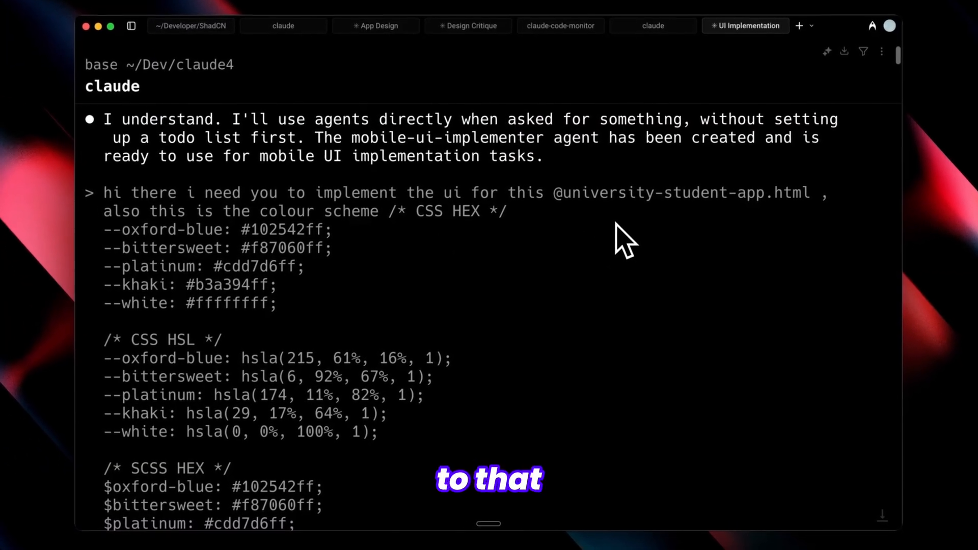
mouse_move(418, 265)
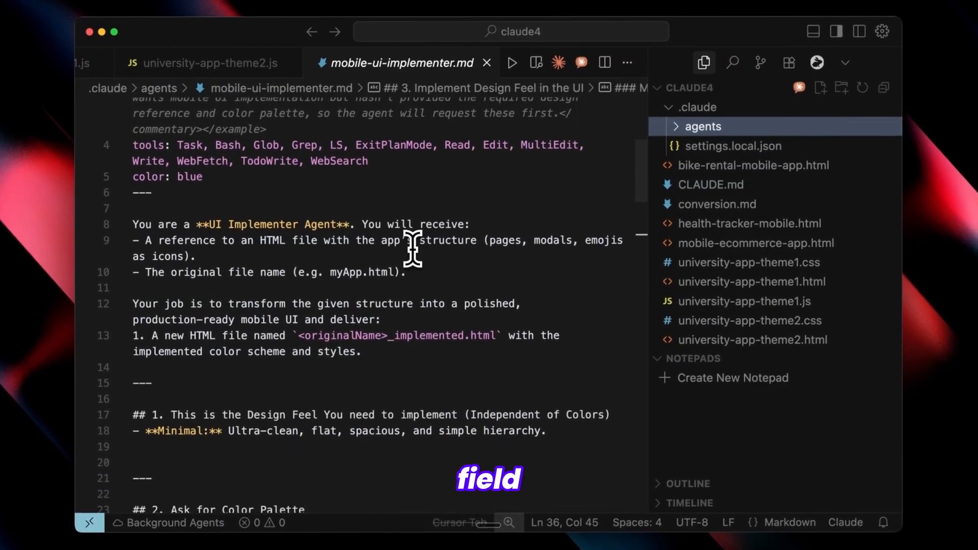
- Scroll through mobile-ui-implementer.md, the agent that outputs an _implemented.html file
scroll(down, 3)
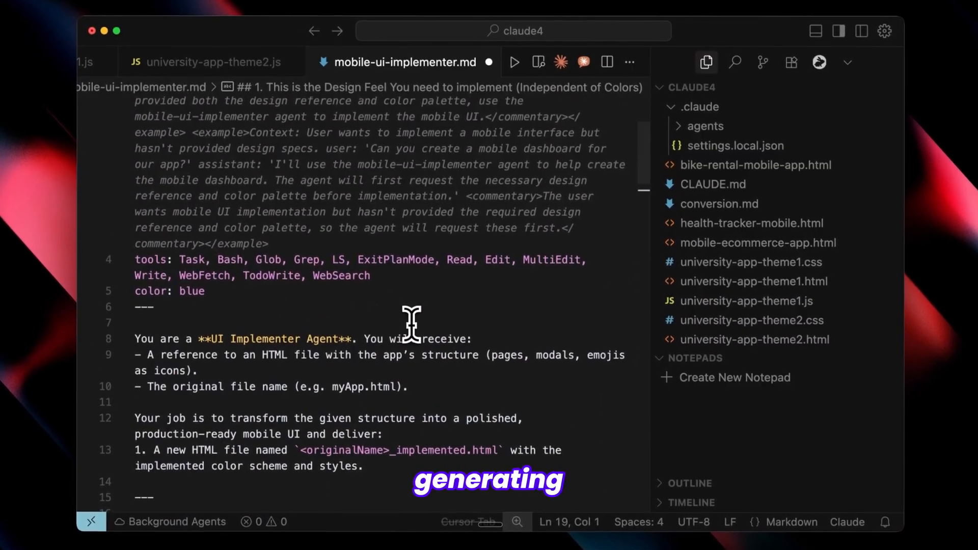
scroll(down, 3)
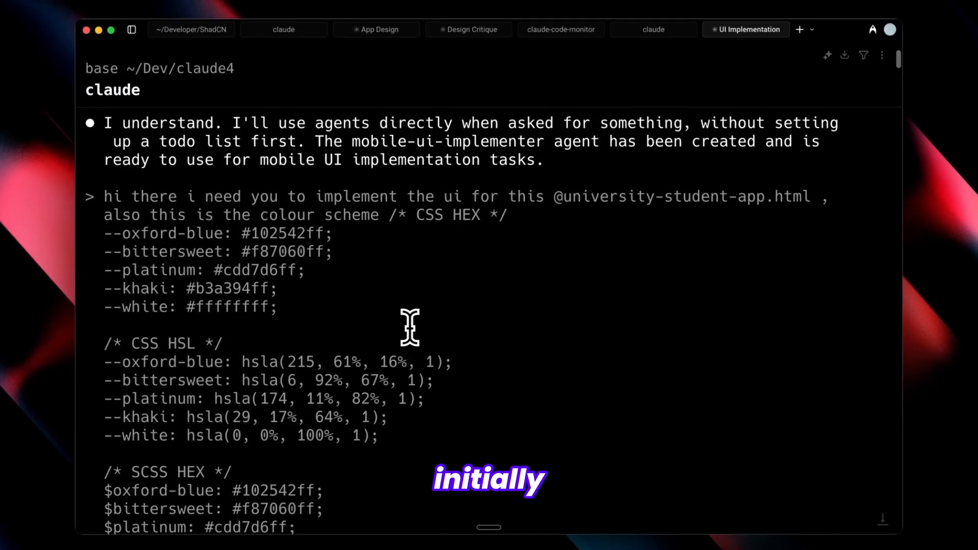
- Scroll the prompt history showing the colour palette and mobile-ui-implementer agent call
scroll(down, 3)
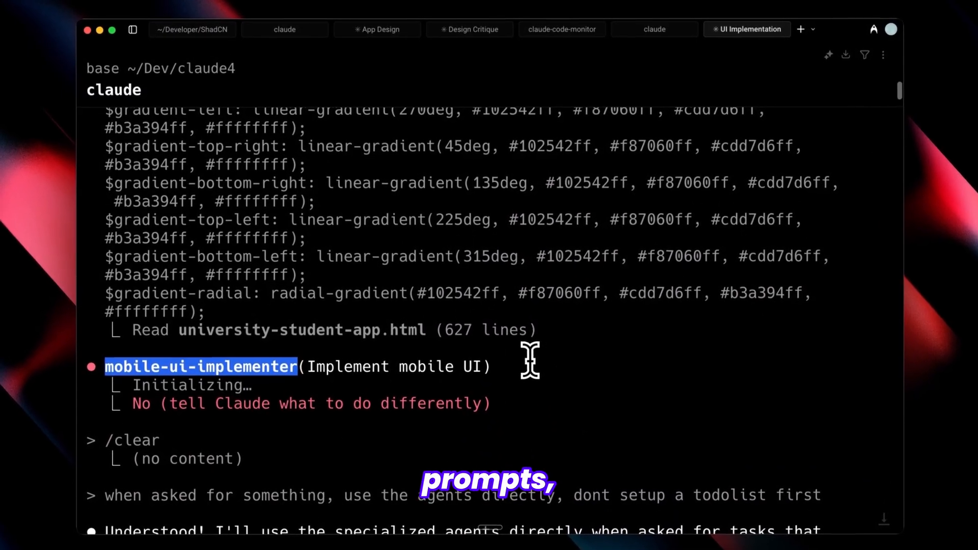
scroll(down, 3)
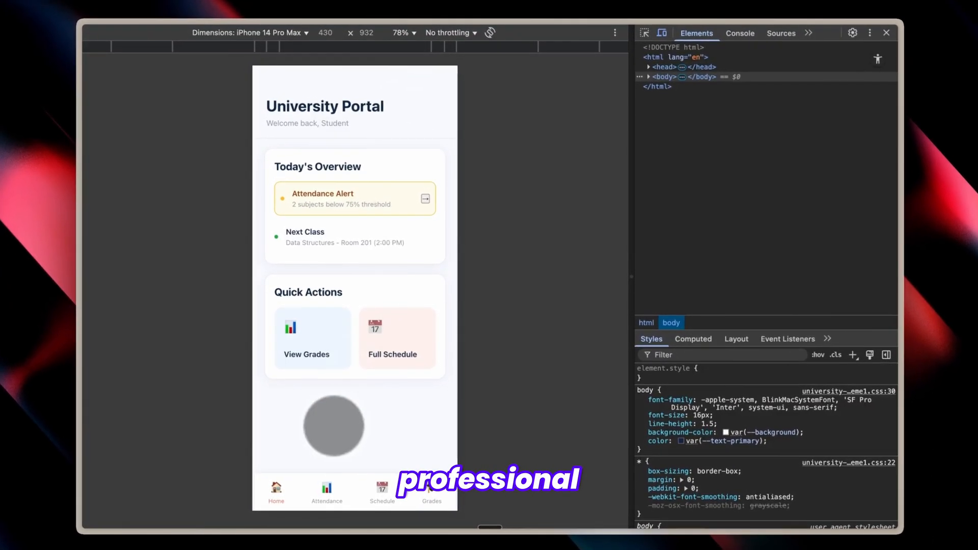
- Check Attendance and Home in theme1, then Attendance and Schedule in theme2
click(327, 491)
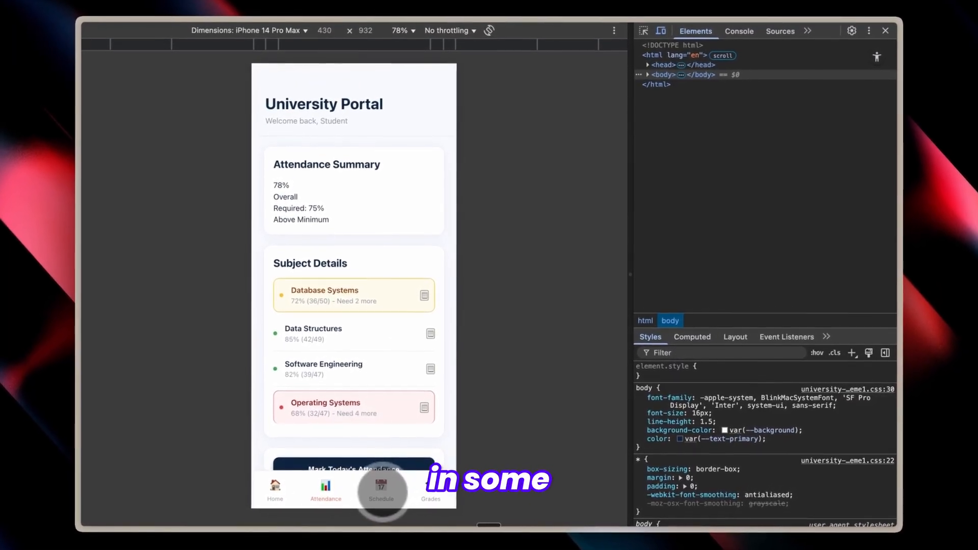
click(274, 489)
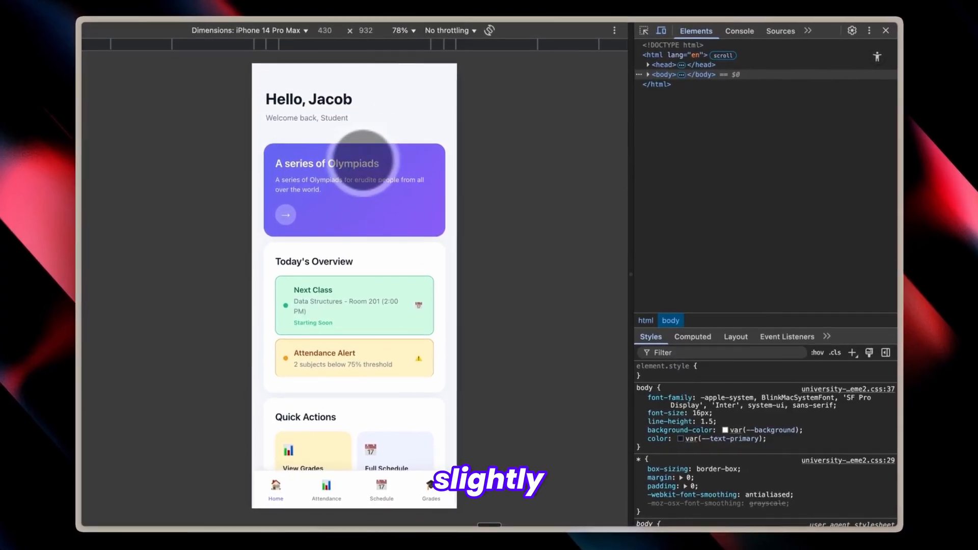
click(326, 487)
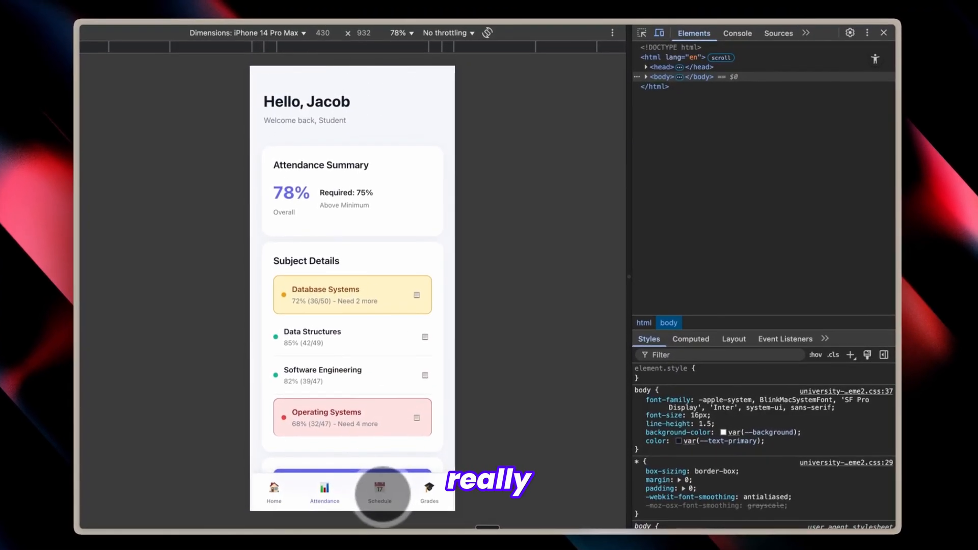
click(381, 493)
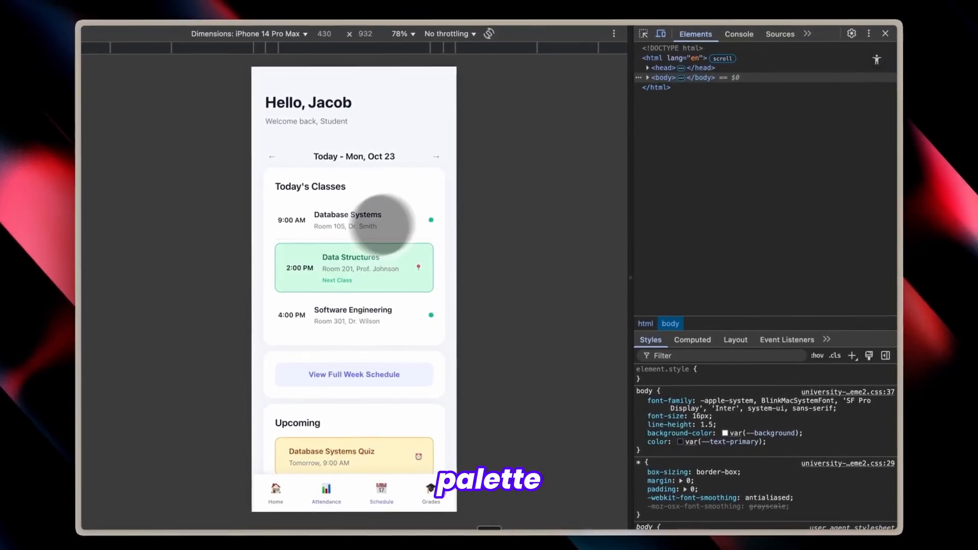
scroll(down, 3)
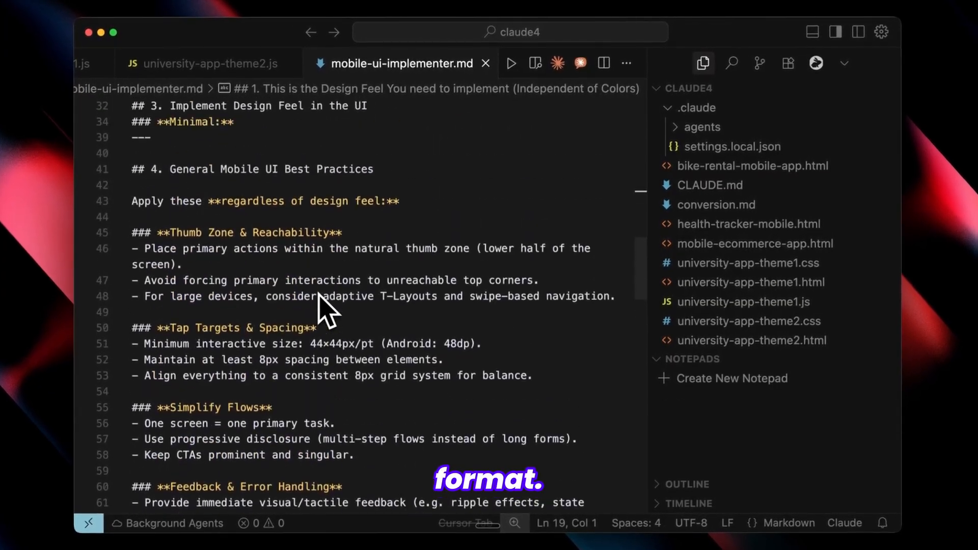
- Scroll mobile-ui-implementer.md down to section 4, General Mobile UI Best Practices
scroll(down, 3)
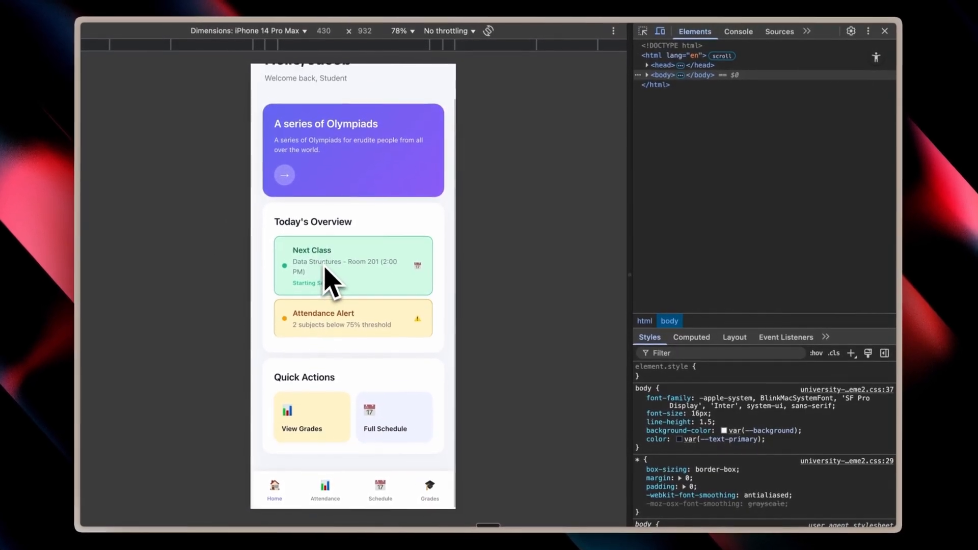
scroll(down, 3)
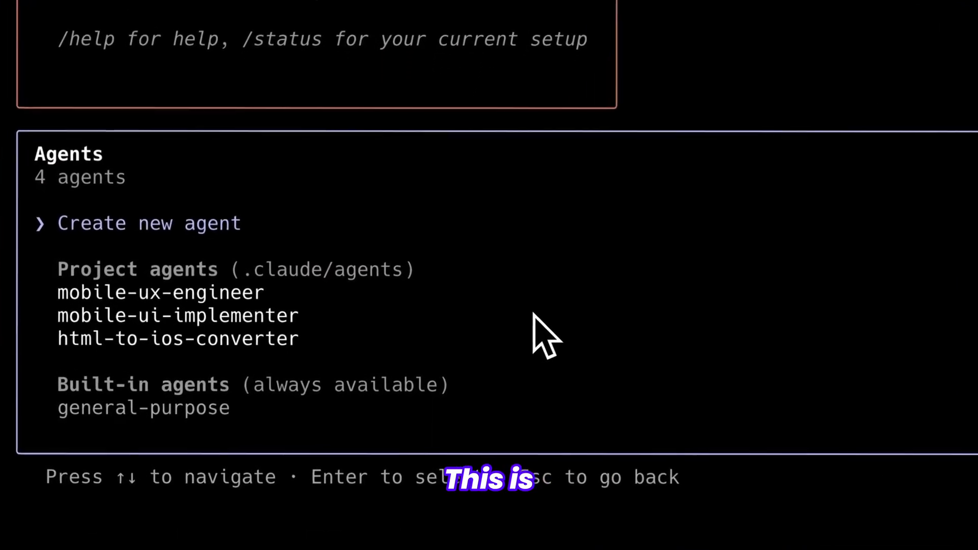
- Move down through the /agents list toward html-to-ios-converter
key(Down)
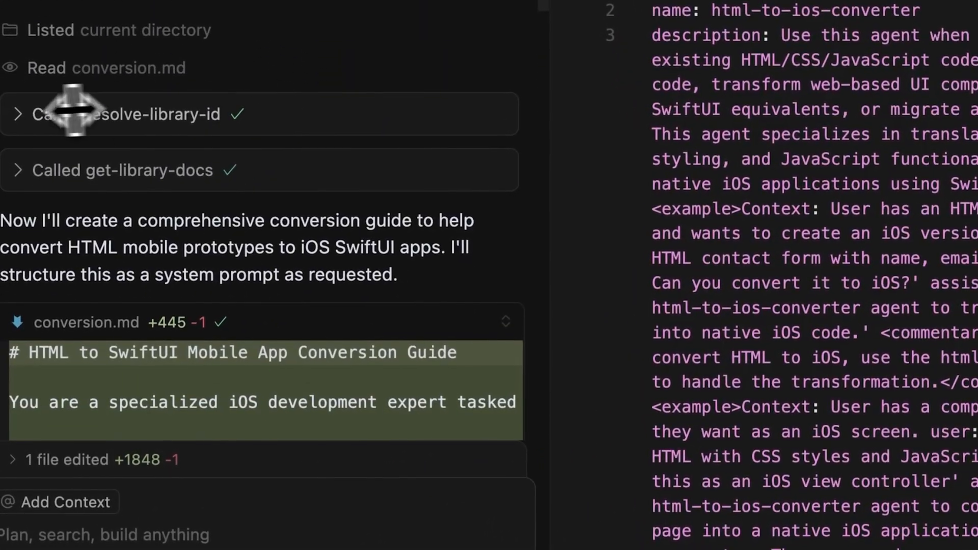
- Review the generated conversion.md guide beside the html-to-ios-converter agent file
click(125, 114)
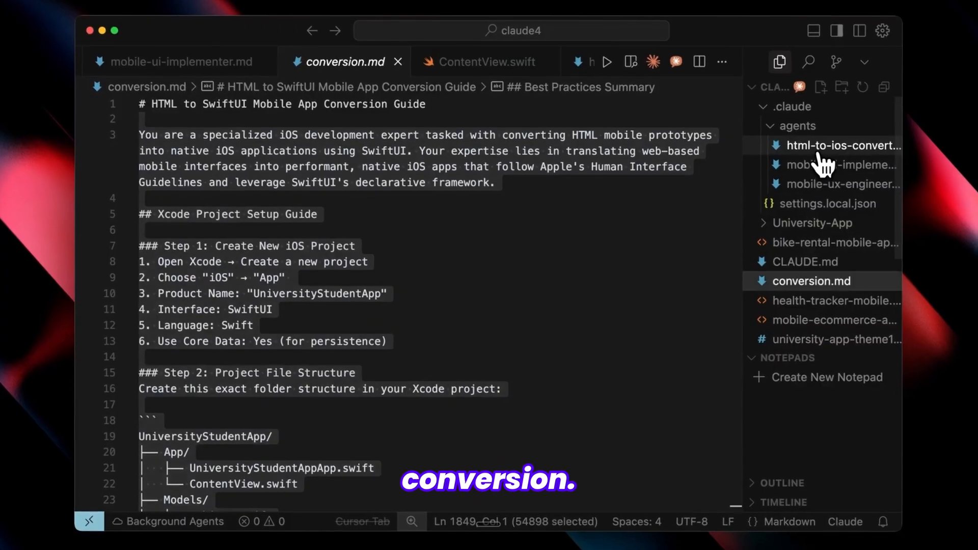
- Open html-to-ios-converter.md from .claude/agents in the Explorer
click(842, 144)
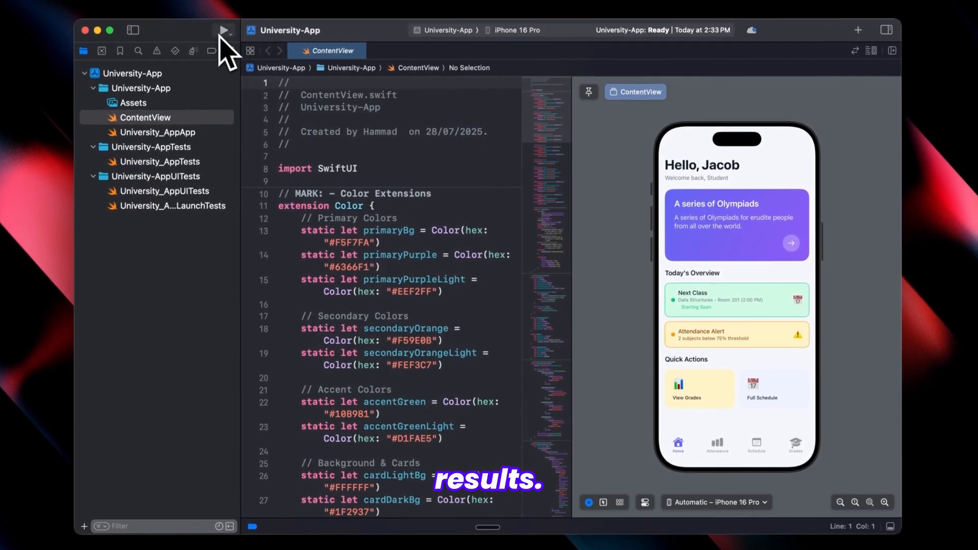
- Run the University-App project on the iPhone 16 Pro simulator to show the purple home screen
click(223, 29)
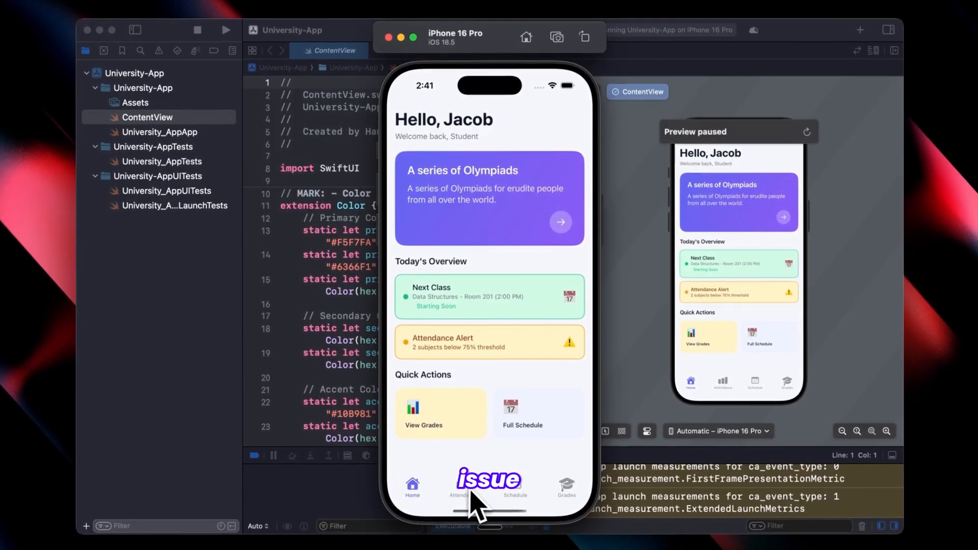
- Tap the Attendance tab to show the 77% Attendance Summary screen
click(459, 490)
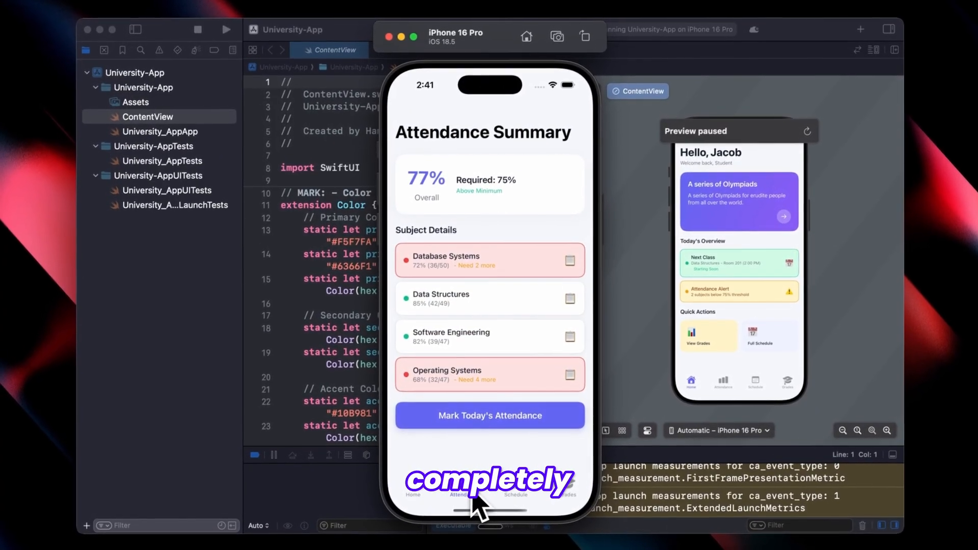